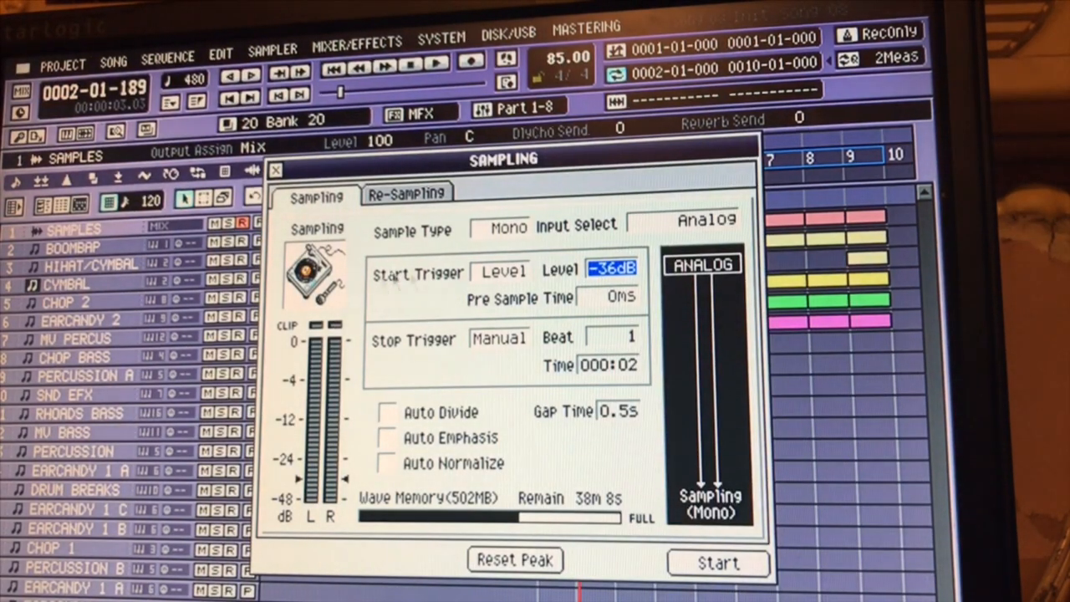
Step: Toggle the recording start trigger to manual and back to level in the Sampling dialog
{"action": "left_click", "coordinate": [499, 271]}
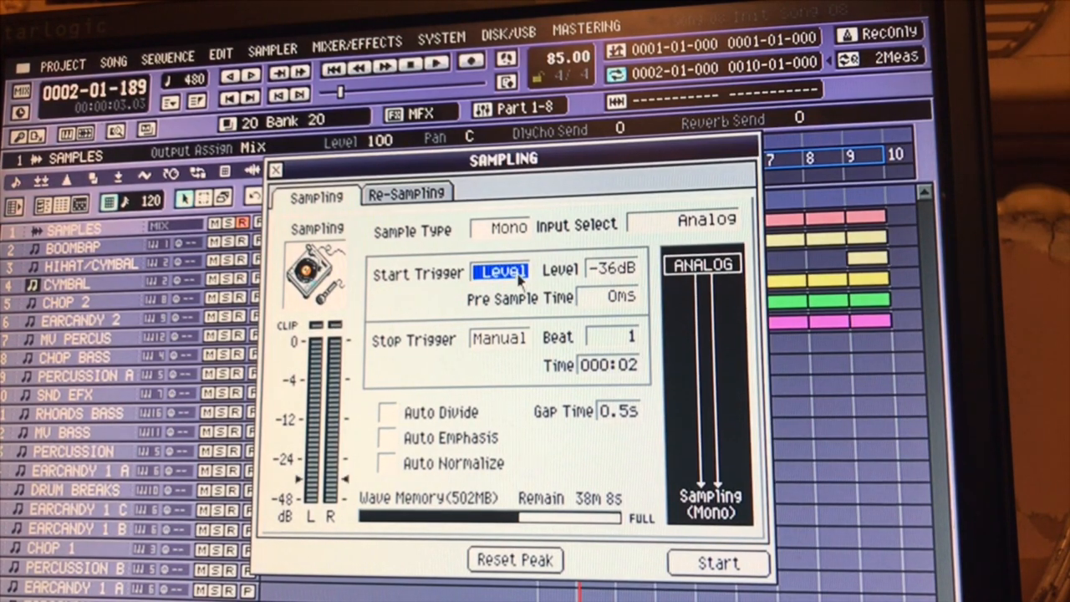
{"action": "left_click", "coordinate": [500, 271]}
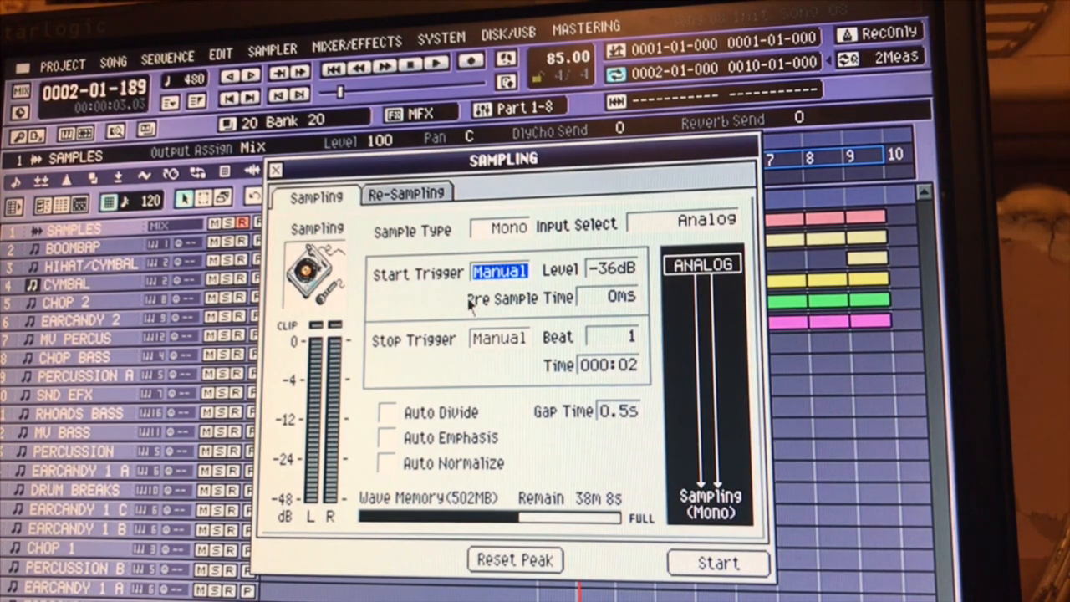
{"action": "left_click", "coordinate": [500, 271]}
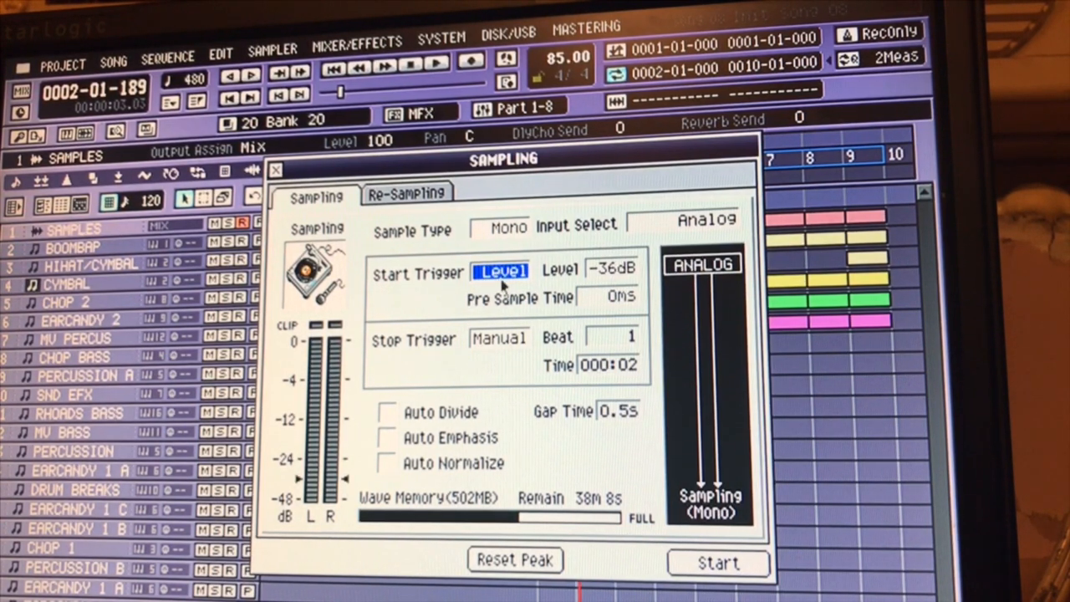
{"action": "left_click", "coordinate": [610, 269]}
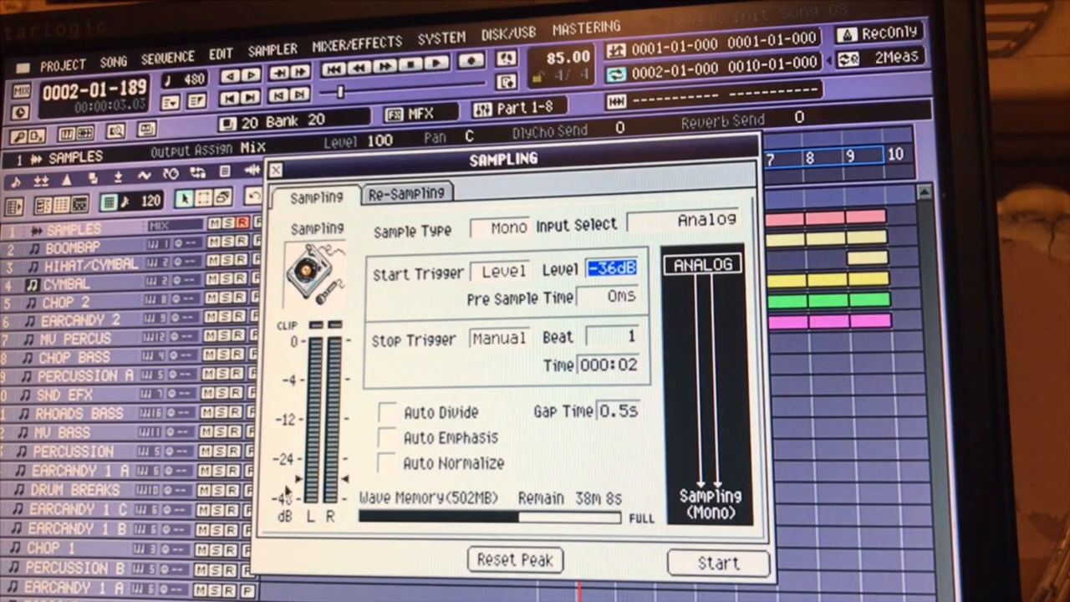
Step: Record the incoming analog audio and stop it to get the Result window
{"action": "left_click", "coordinate": [718, 562]}
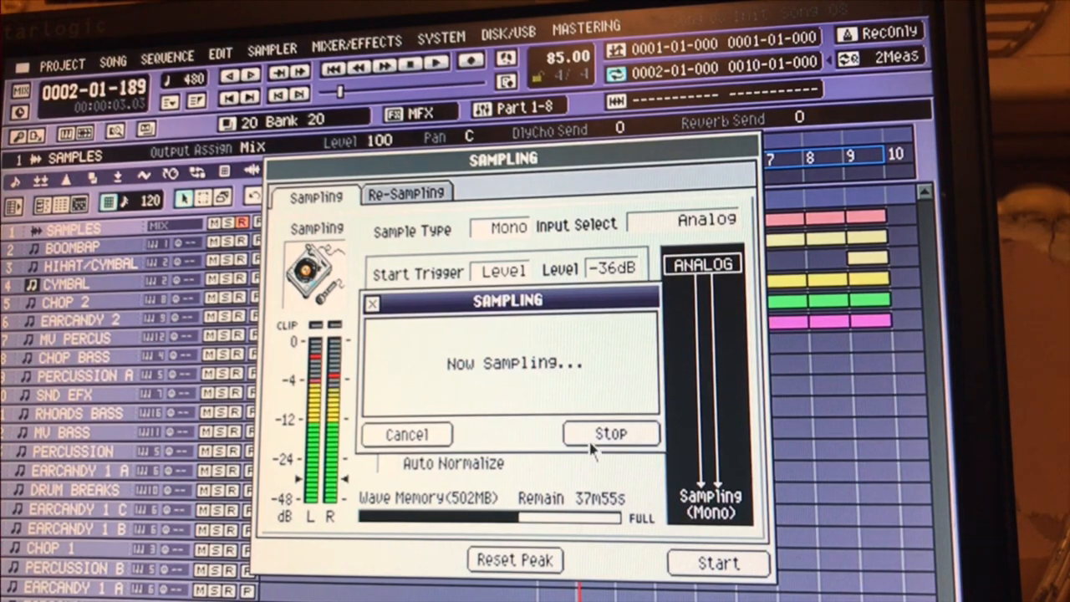
{"action": "left_click", "coordinate": [609, 435]}
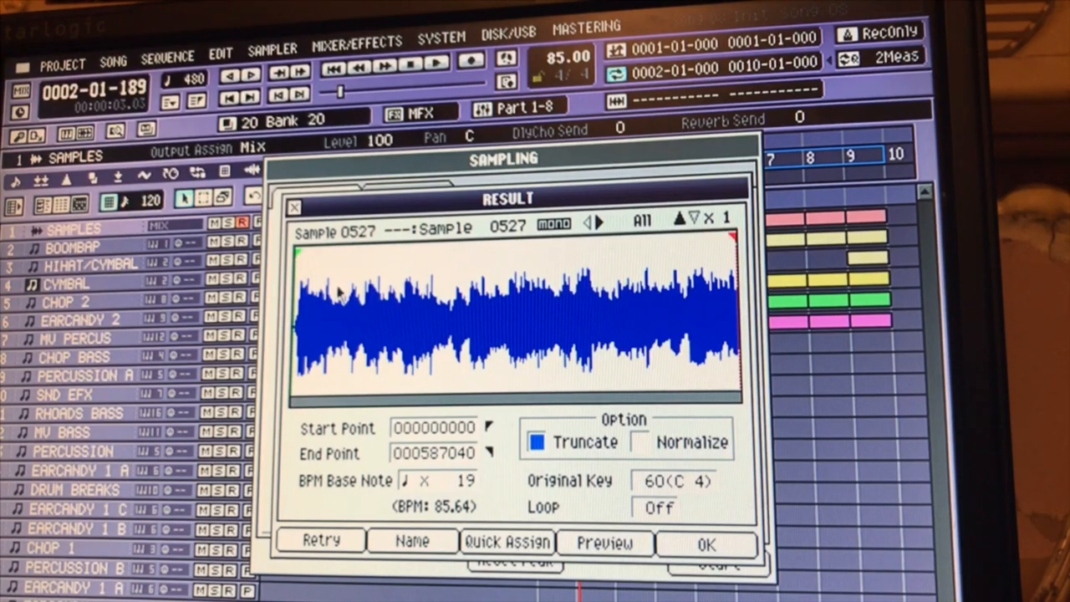
{"action": "mouse_move", "coordinate": [305, 268]}
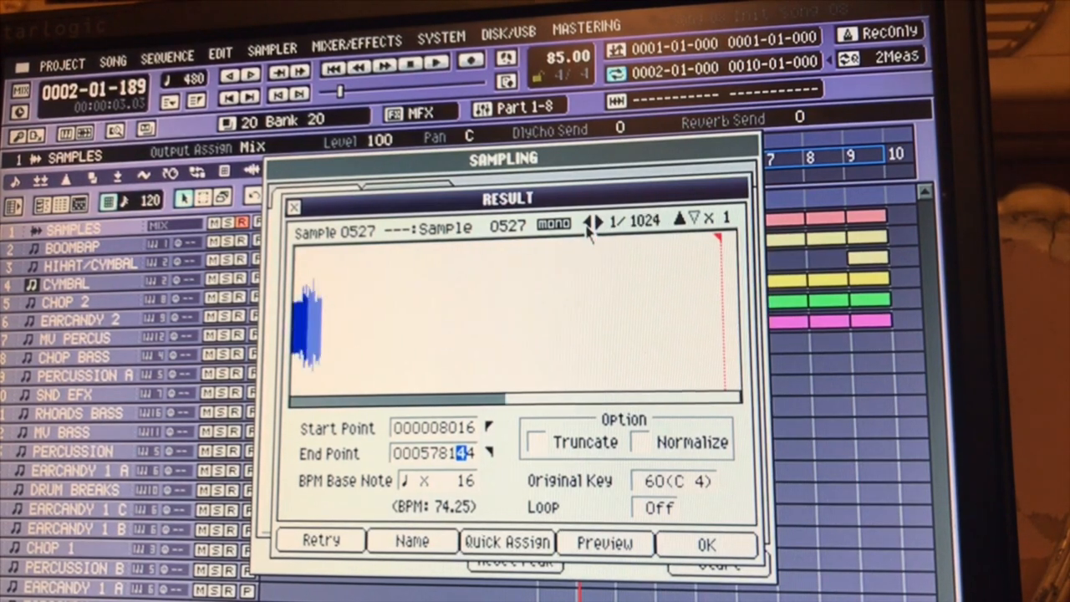
Step: Adjust the sample's trim settings in the Result window for a 16-beat length
{"action": "left_click", "coordinate": [598, 221]}
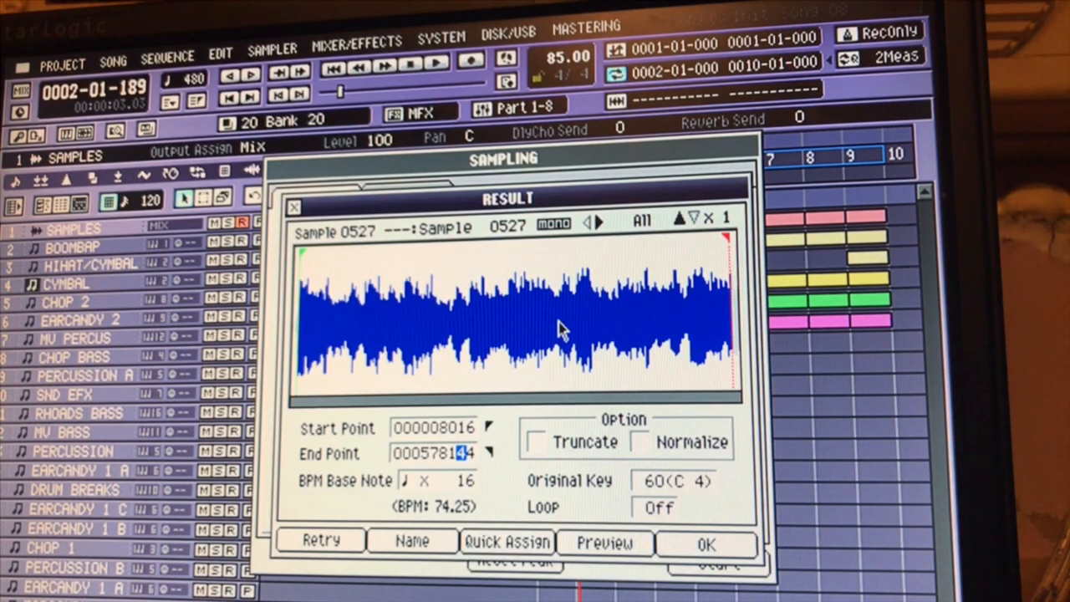
{"action": "mouse_move", "coordinate": [727, 284]}
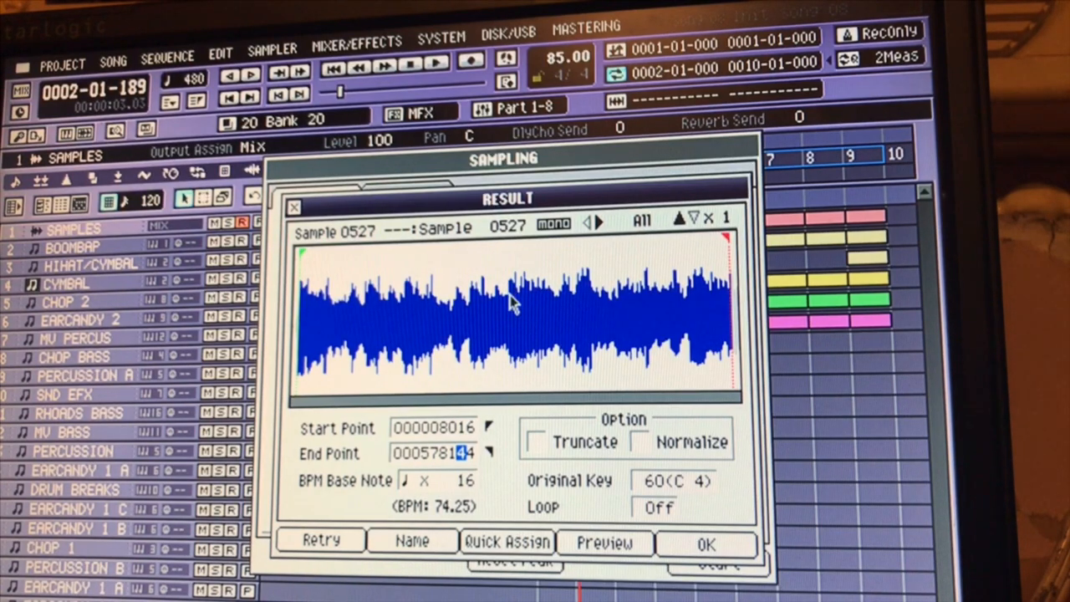
{"action": "mouse_move", "coordinate": [577, 338]}
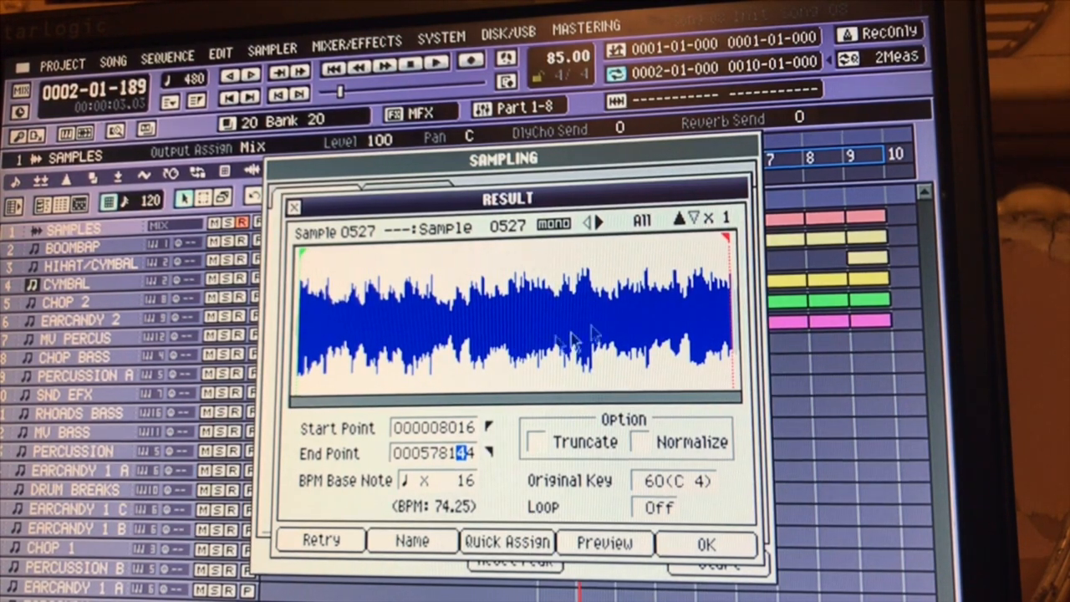
{"action": "mouse_move", "coordinate": [518, 334]}
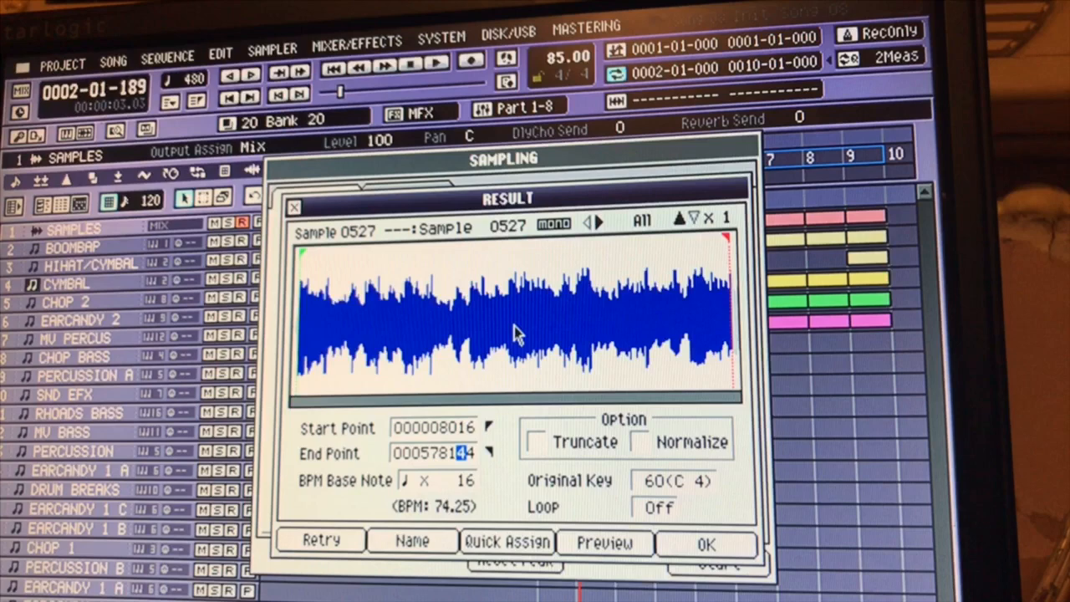
{"action": "mouse_move", "coordinate": [522, 314]}
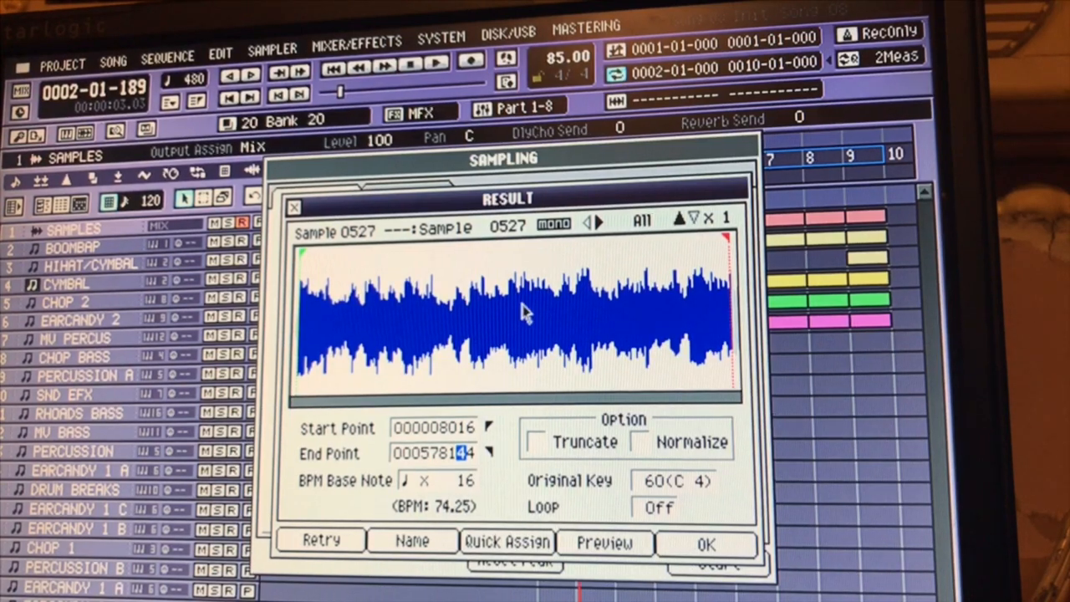
{"action": "mouse_move", "coordinate": [742, 264]}
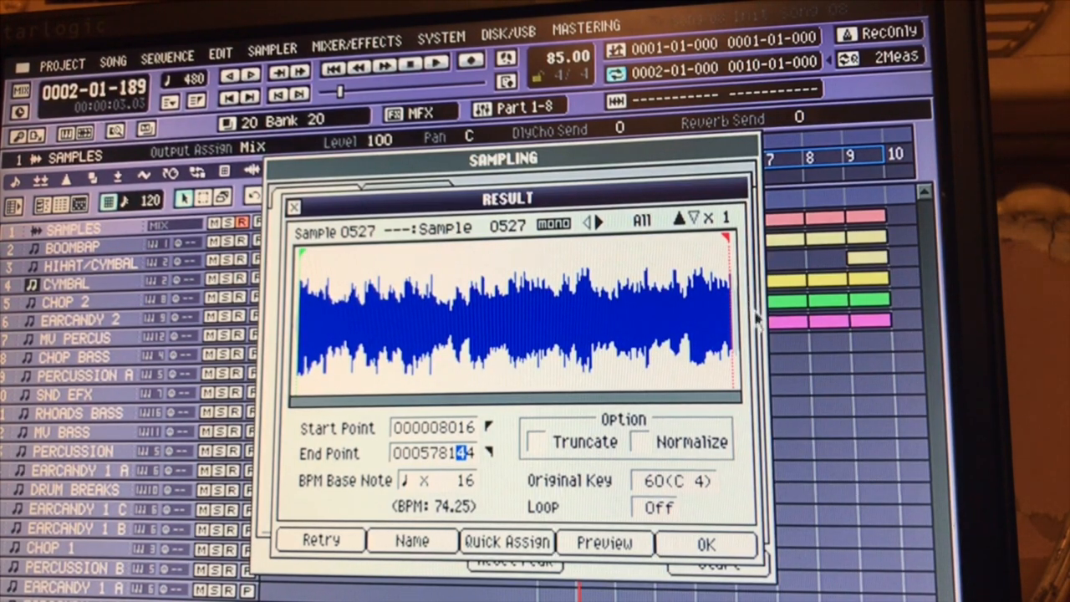
{"action": "mouse_move", "coordinate": [739, 343]}
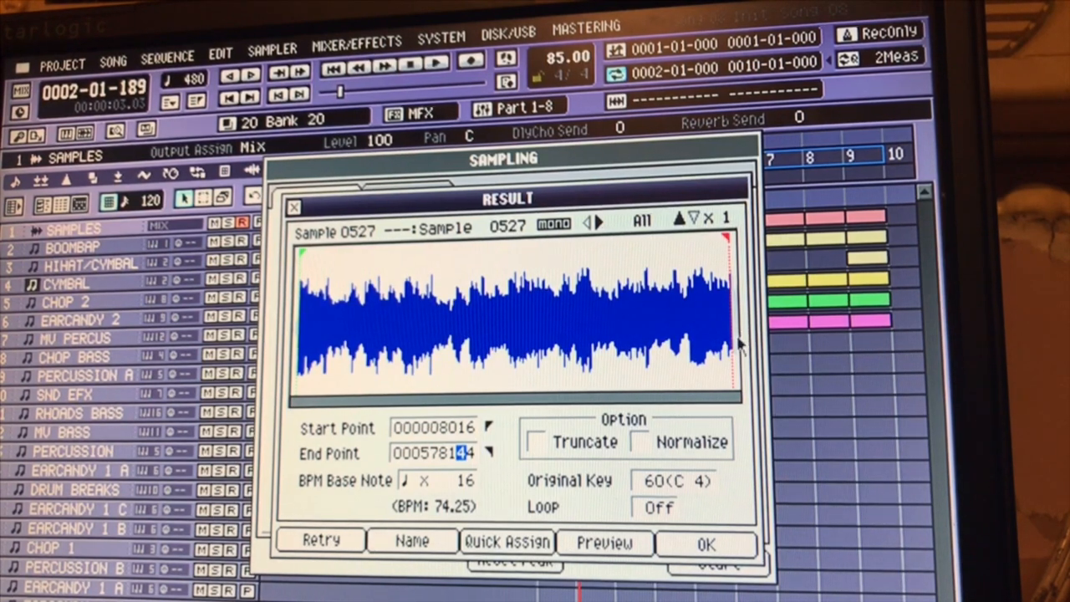
{"action": "mouse_move", "coordinate": [750, 355]}
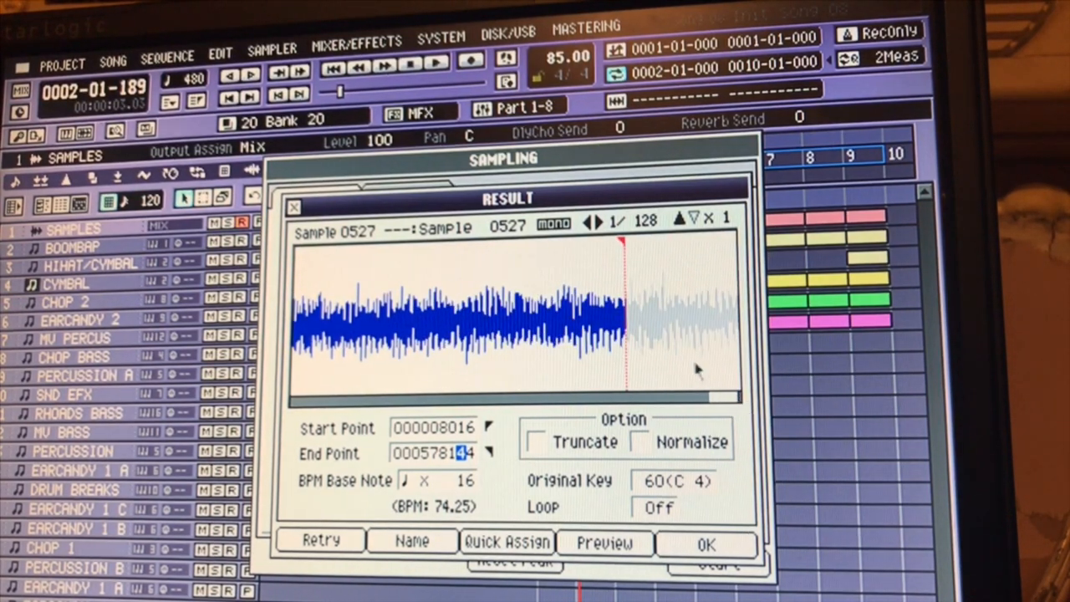
{"action": "mouse_move", "coordinate": [699, 338]}
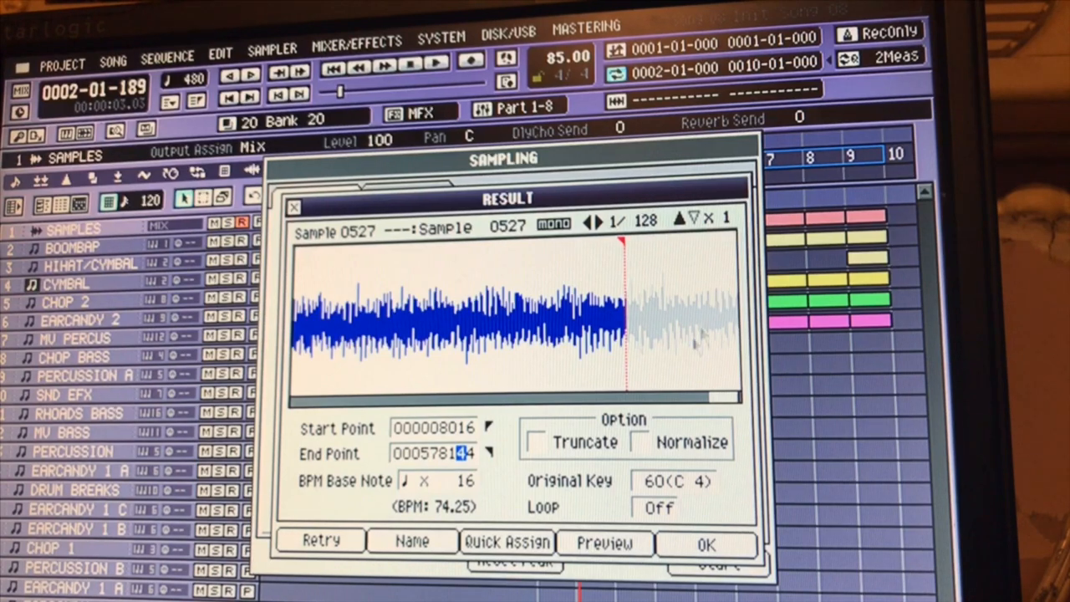
{"action": "left_click", "coordinate": [536, 441]}
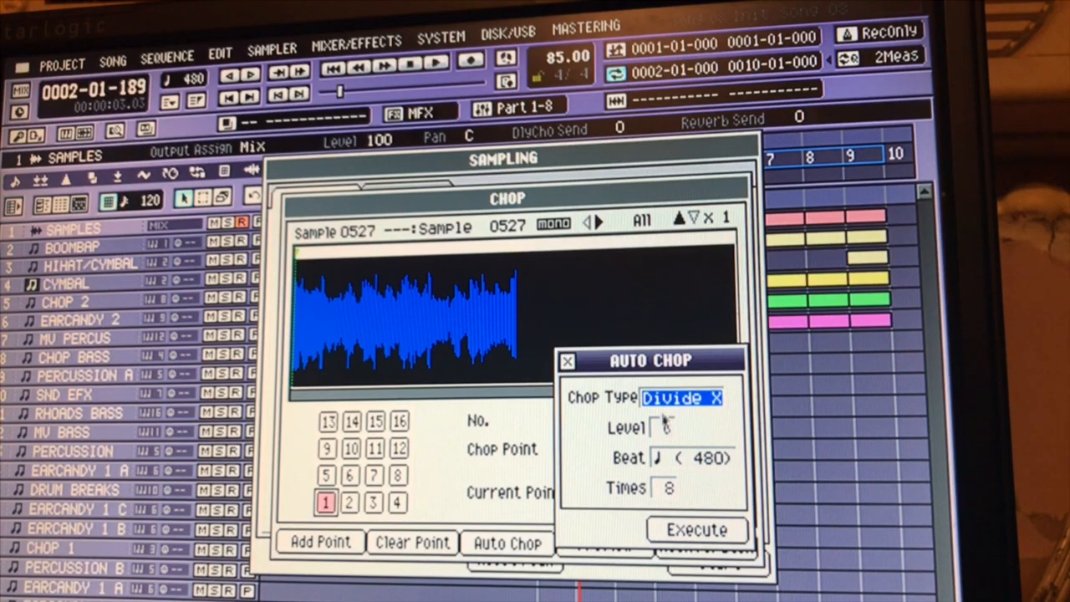
Step: Set the chop type to Beat and execute Auto Chop on sample 0527, giving 16 slices
{"action": "left_click", "coordinate": [682, 398]}
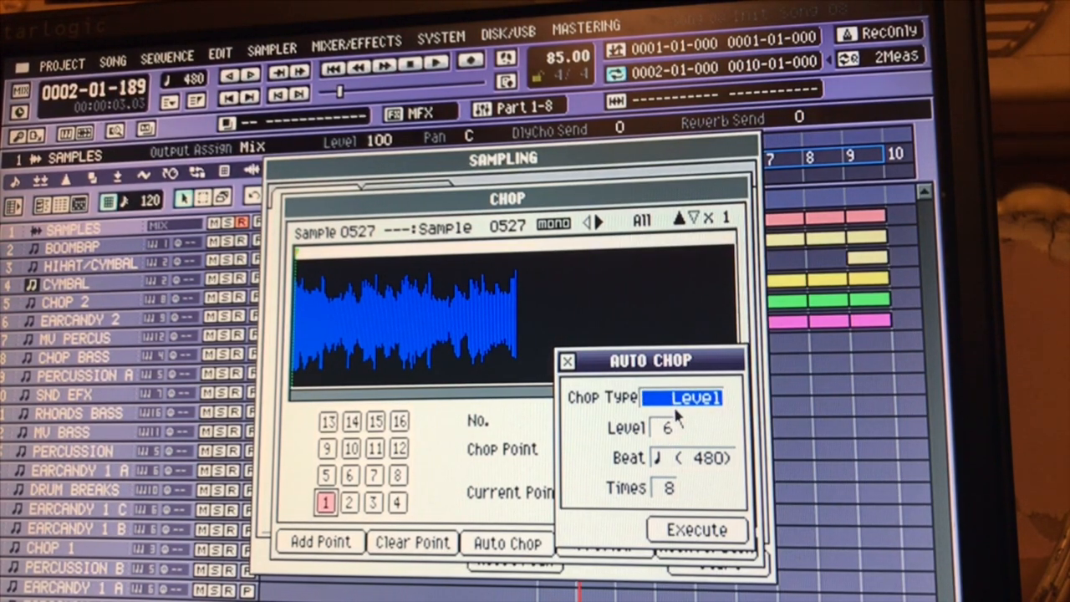
{"action": "left_click", "coordinate": [683, 398]}
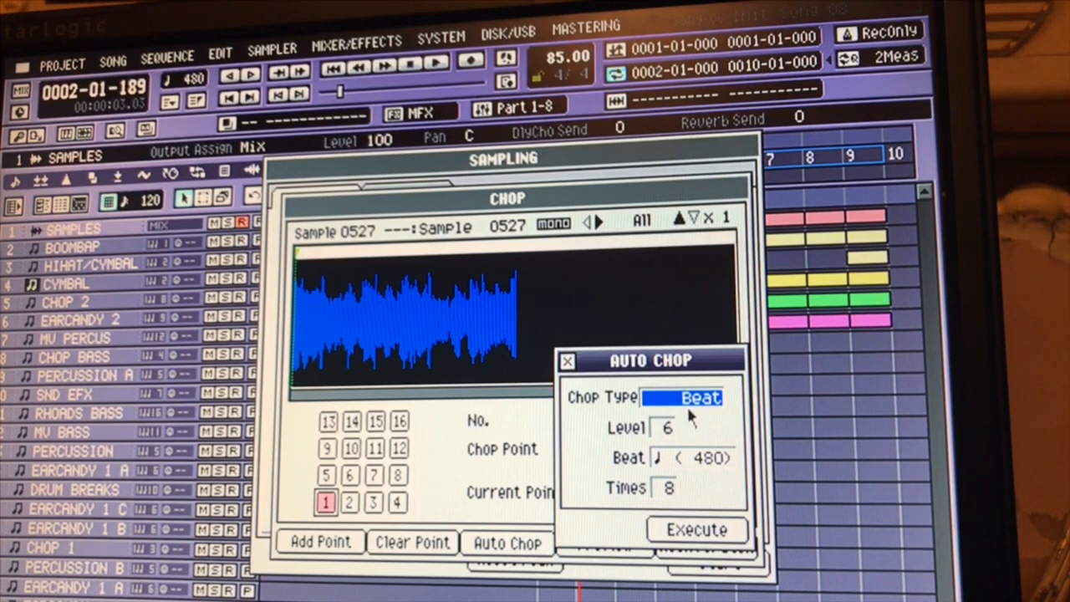
{"action": "left_click", "coordinate": [683, 398]}
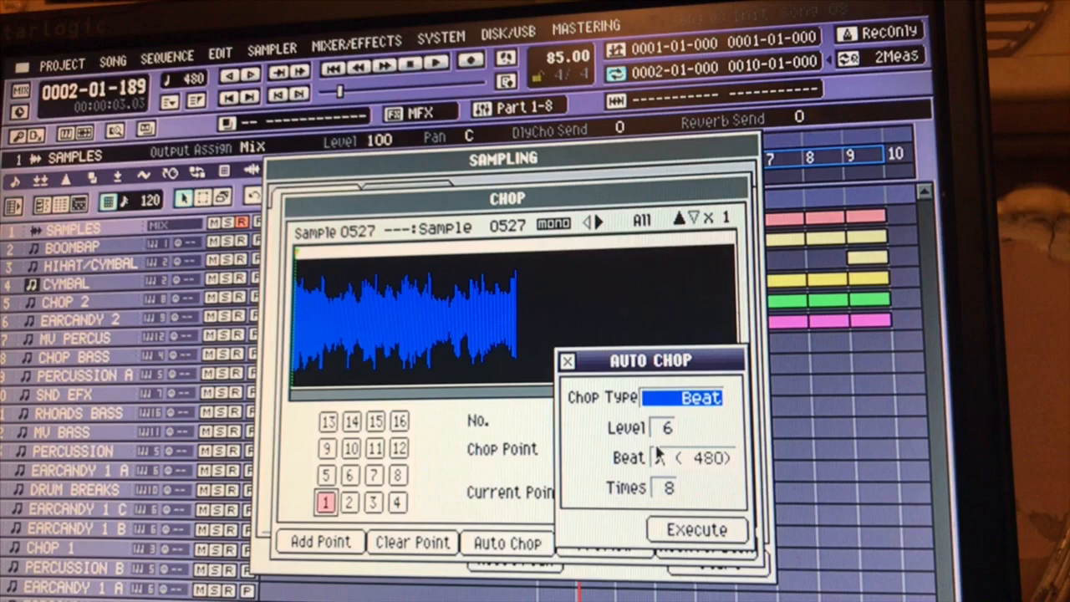
{"action": "left_click", "coordinate": [683, 396]}
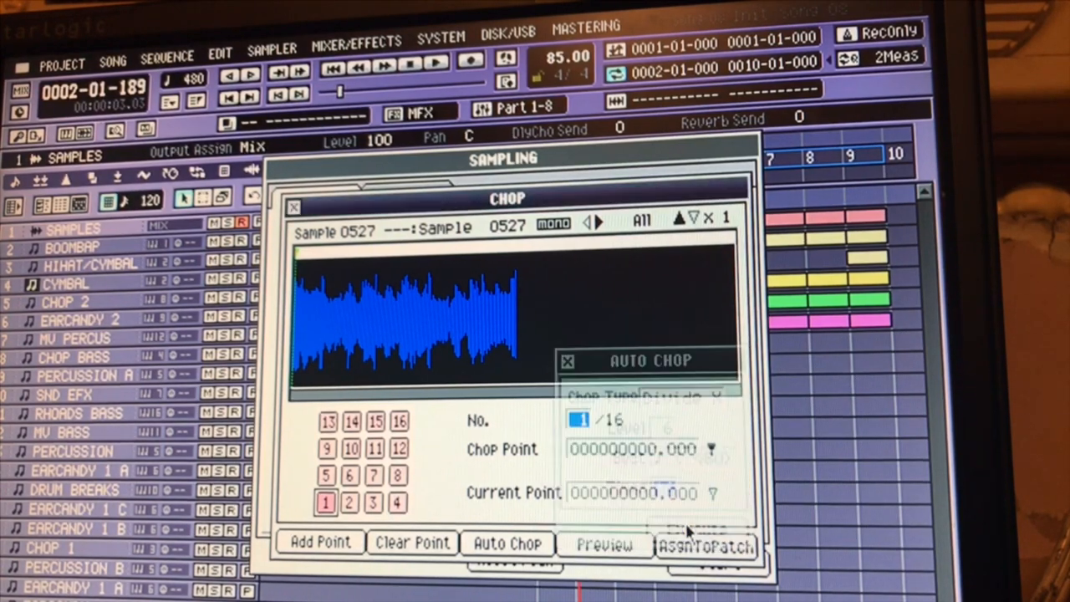
Step: Select the second chop slice to check the chop points on the waveform
{"action": "left_click", "coordinate": [509, 542]}
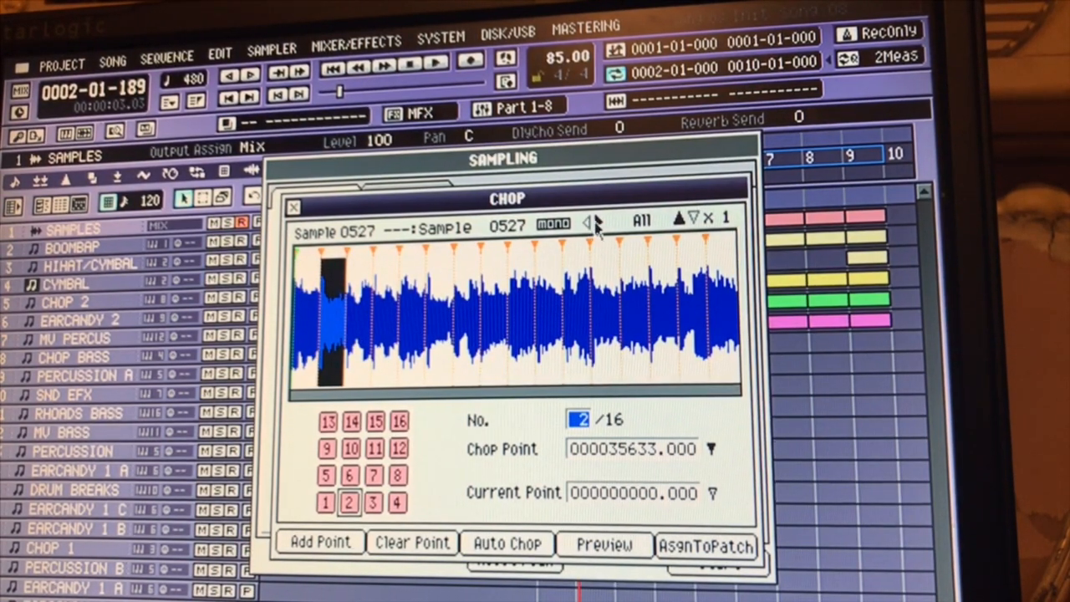
{"action": "left_click", "coordinate": [589, 219]}
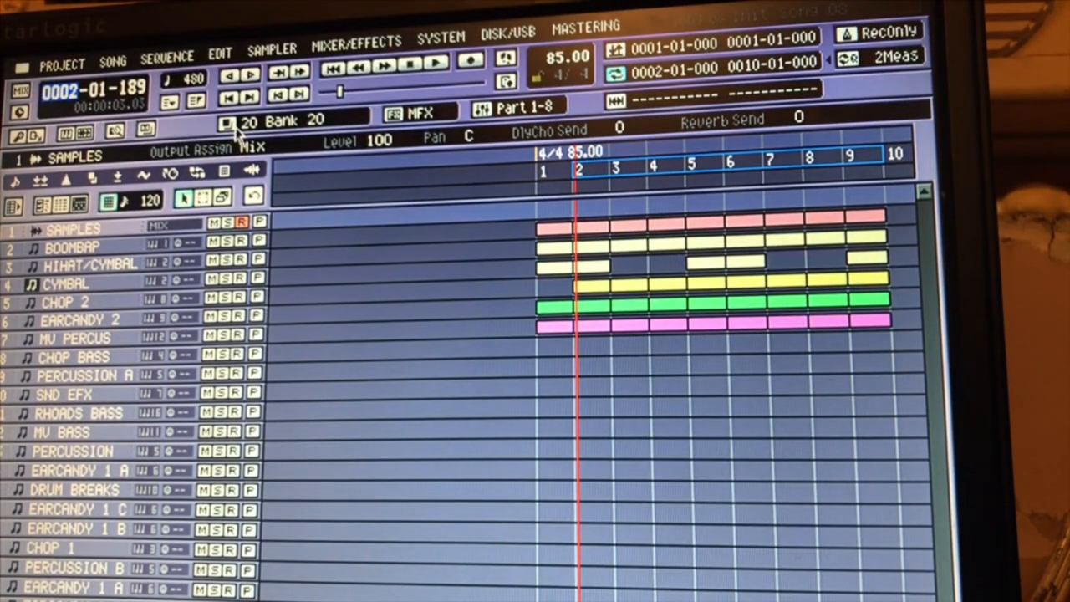
Step: Bring up the pad bank list and step through banks 4, 5 and 6 to check their pads
{"action": "left_click", "coordinate": [285, 120]}
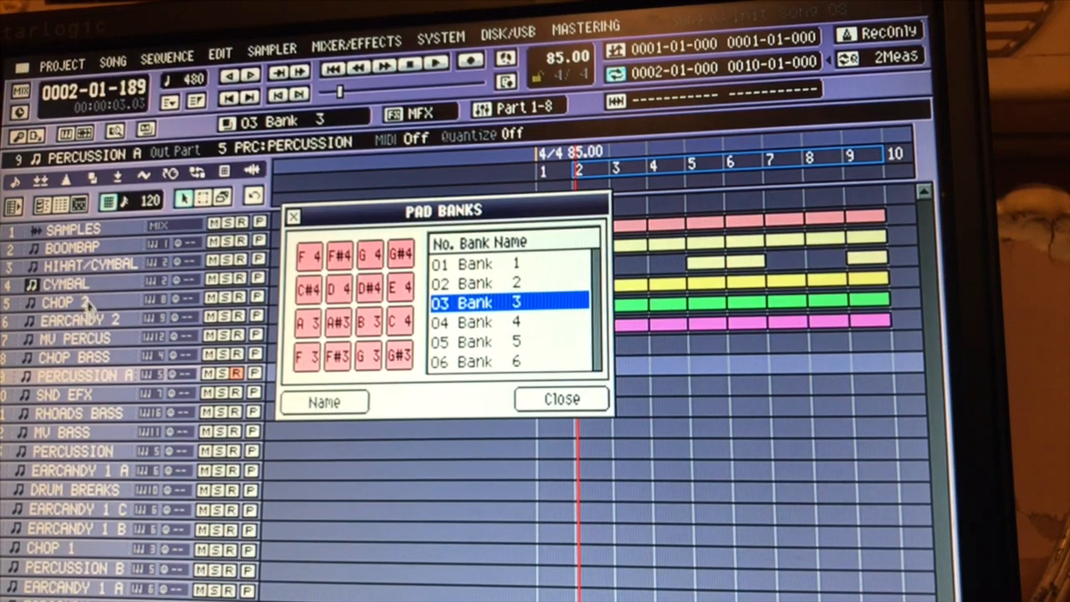
{"action": "left_click", "coordinate": [502, 341]}
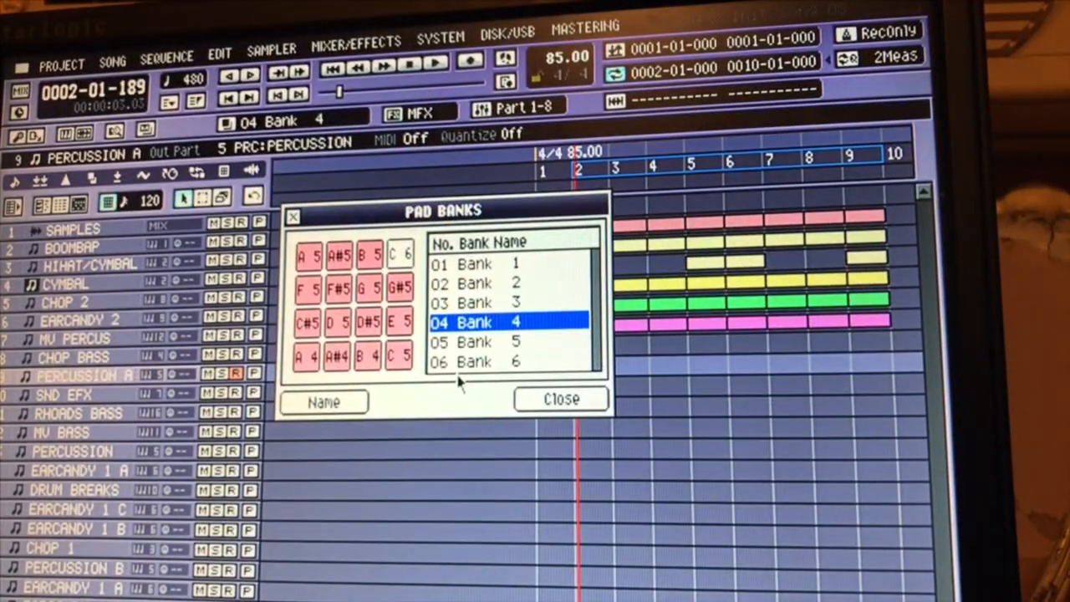
{"action": "left_click", "coordinate": [499, 341]}
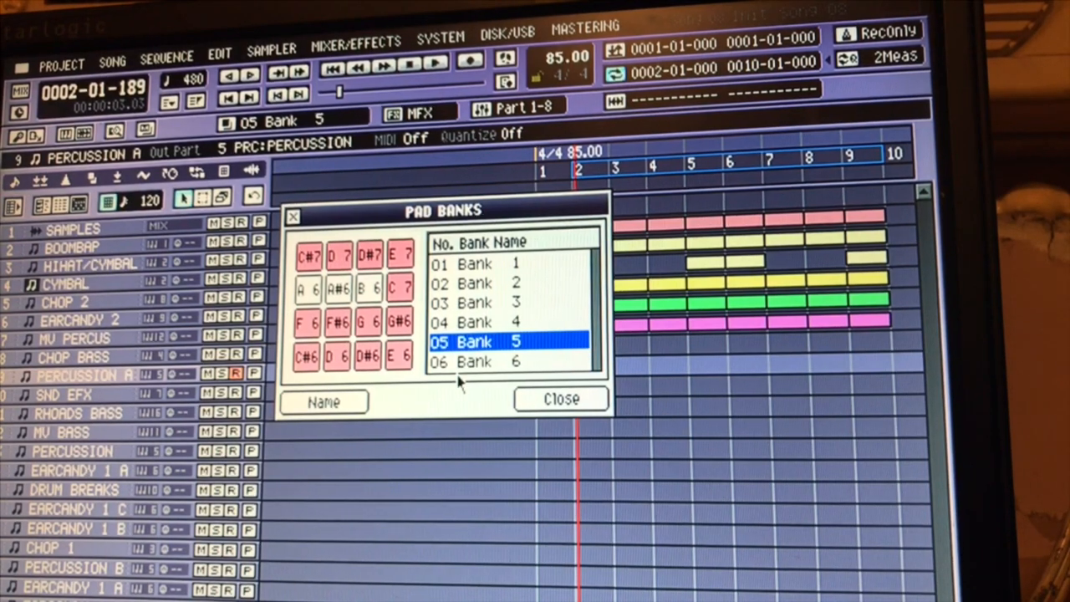
{"action": "left_click", "coordinate": [501, 361]}
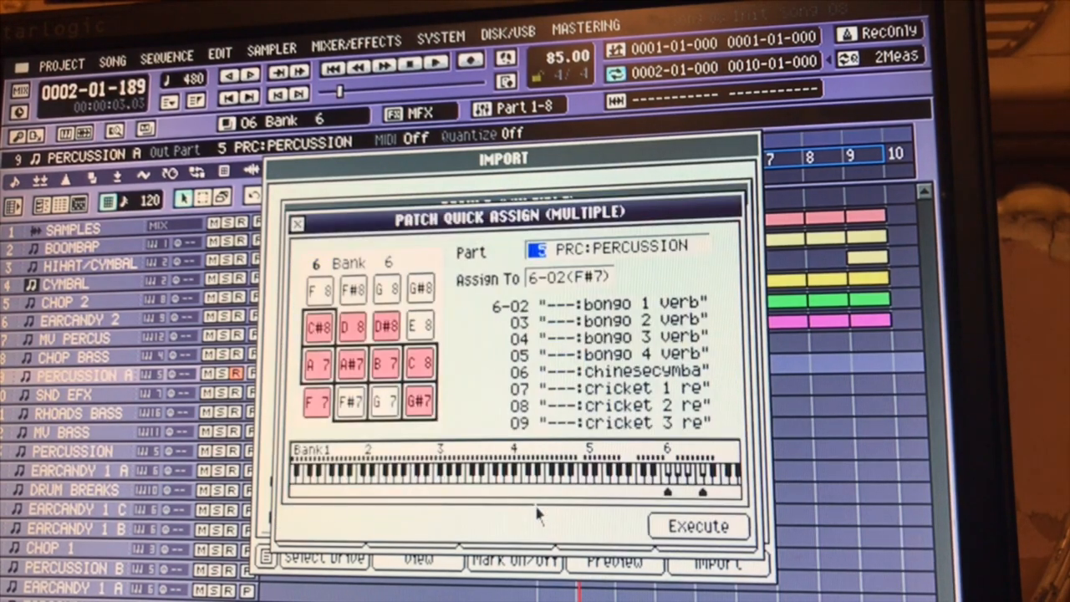
Step: Quick-assign the PRC:PERCUSSION patch to pad 6-02 onwards in bank 6
{"action": "left_click", "coordinate": [420, 324]}
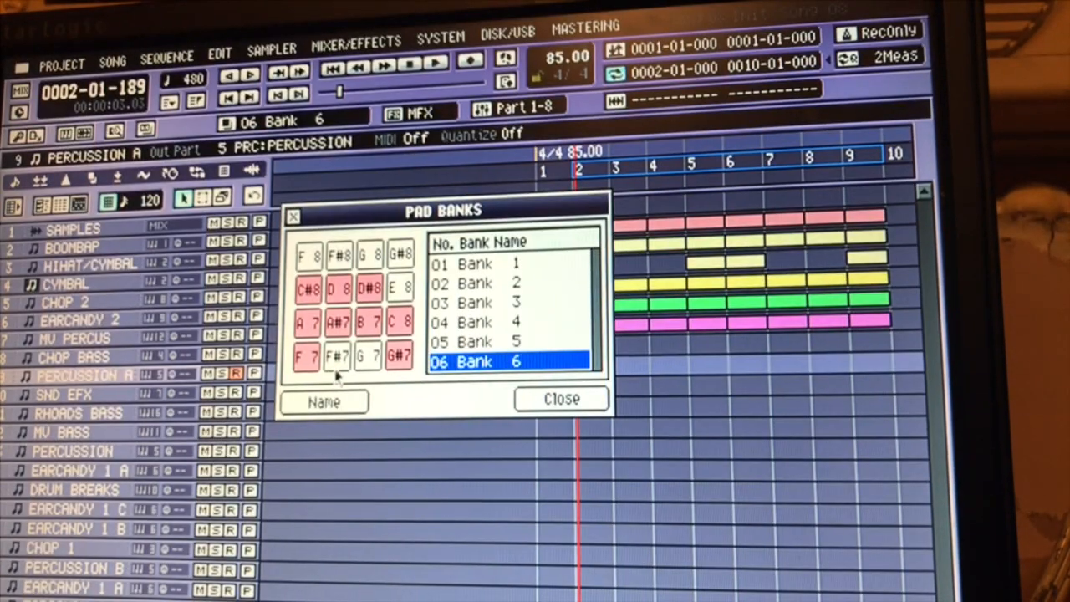
Step: Check bank 1 and the higher-numbered banks for empty pads, then close the Pad Banks list
{"action": "left_click", "coordinate": [562, 398]}
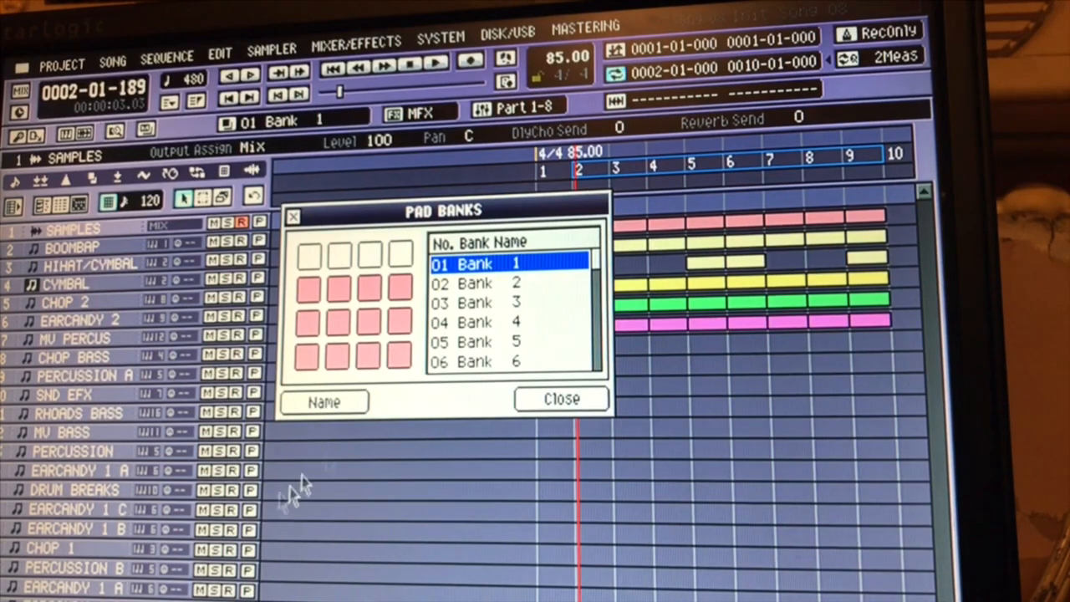
{"action": "left_click", "coordinate": [501, 341]}
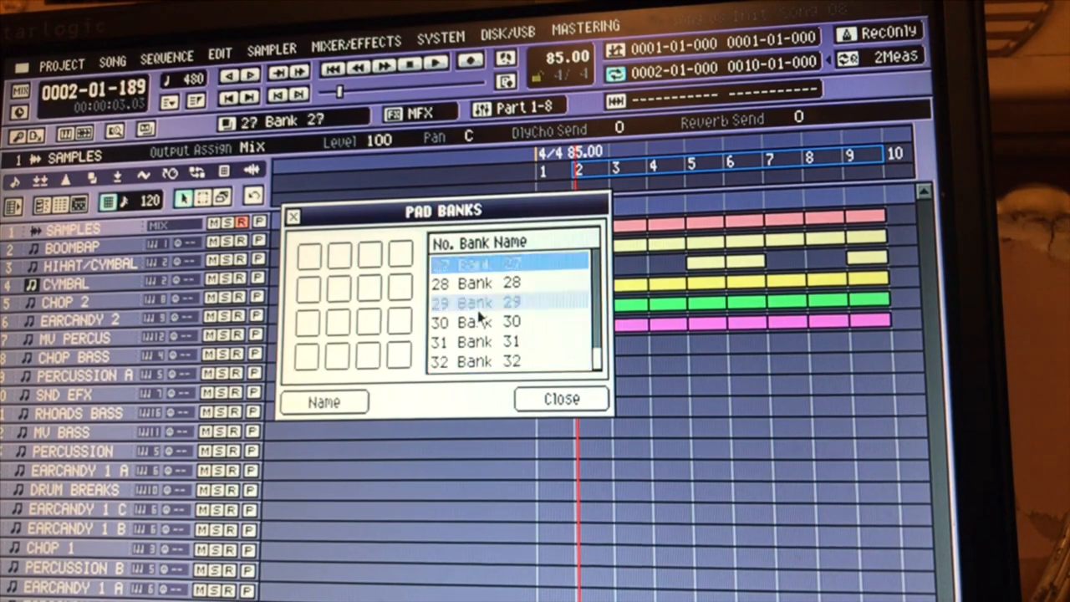
{"action": "left_click", "coordinate": [325, 402]}
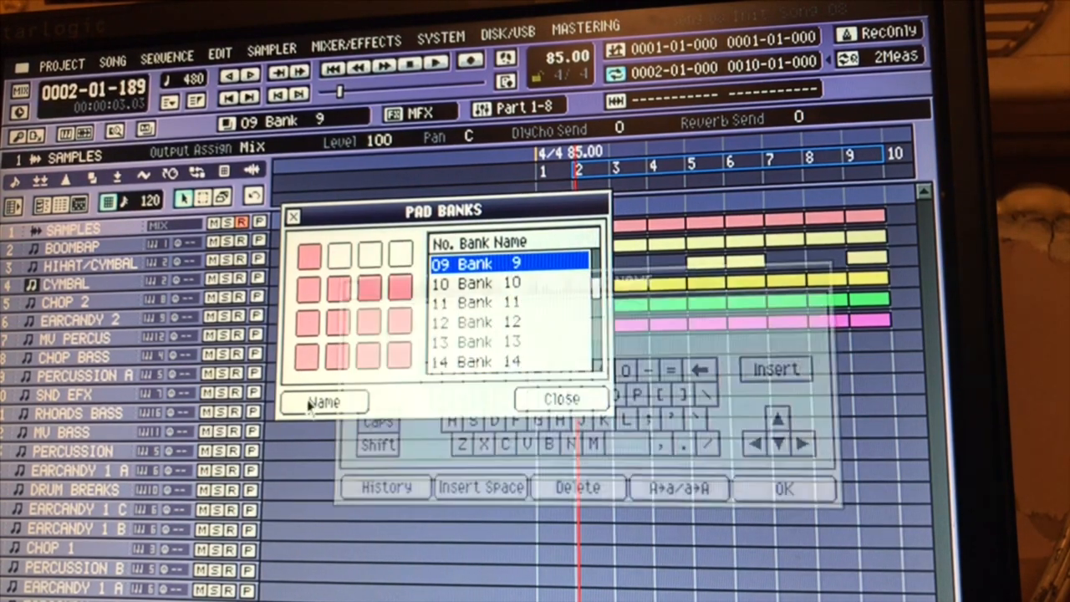
{"action": "left_click", "coordinate": [562, 398]}
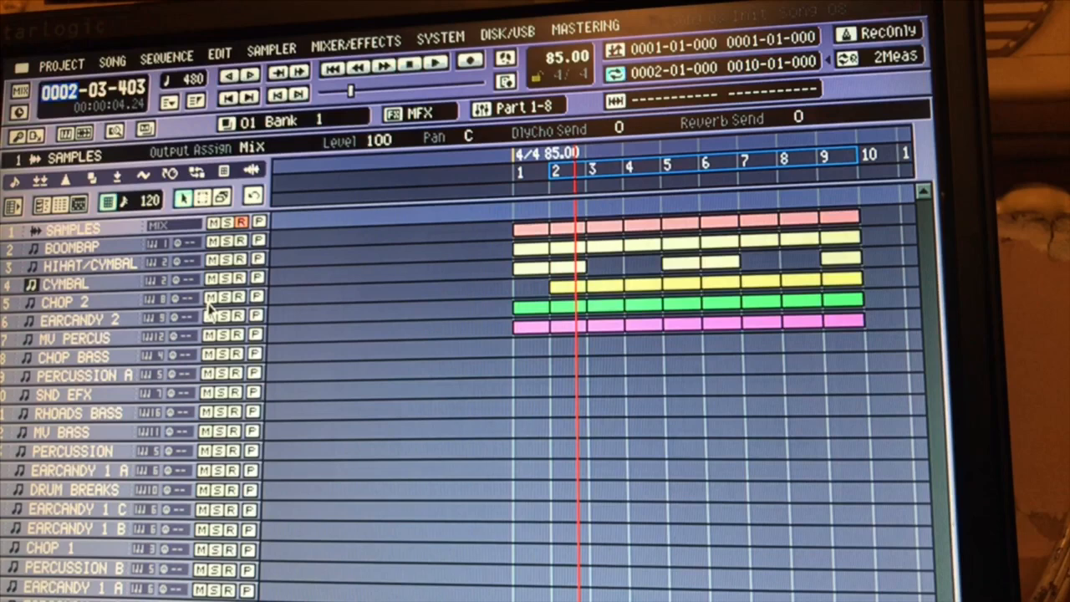